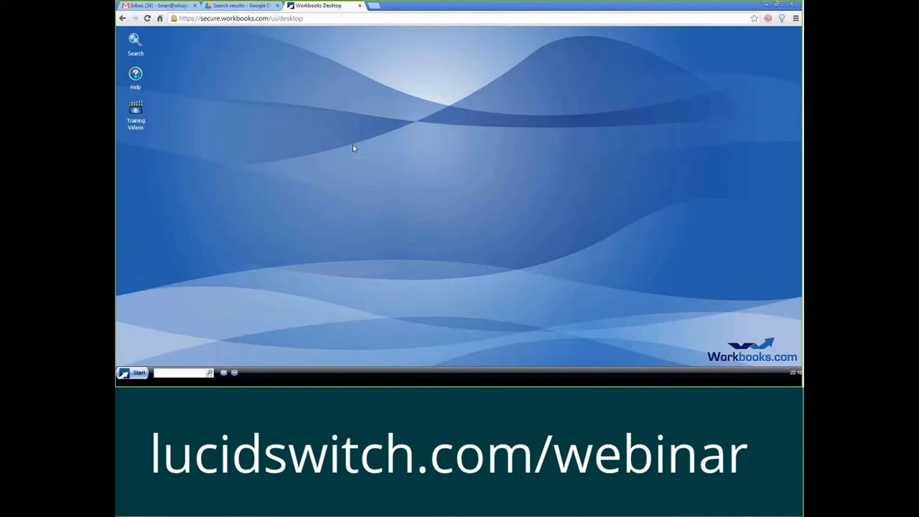
mouse_move(362, 152)
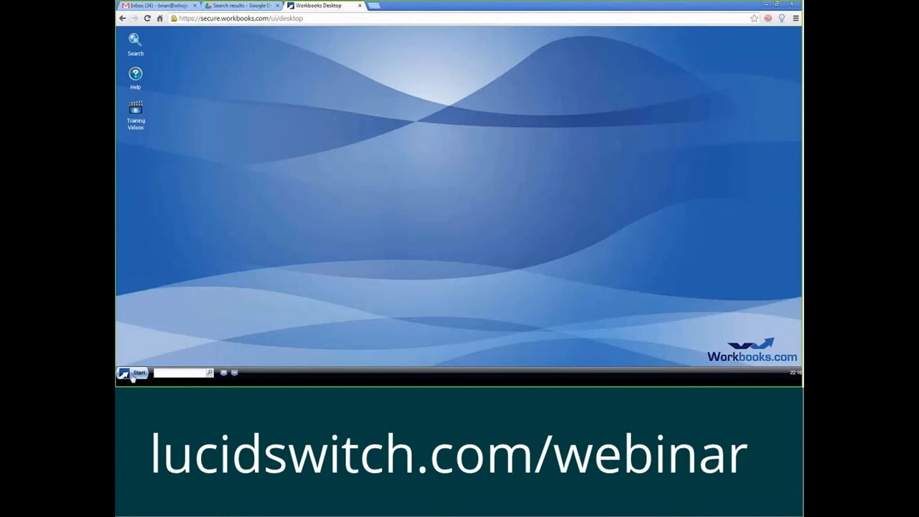
Create a new blank Sales Lead record from the Start menu.
left_click(133, 373)
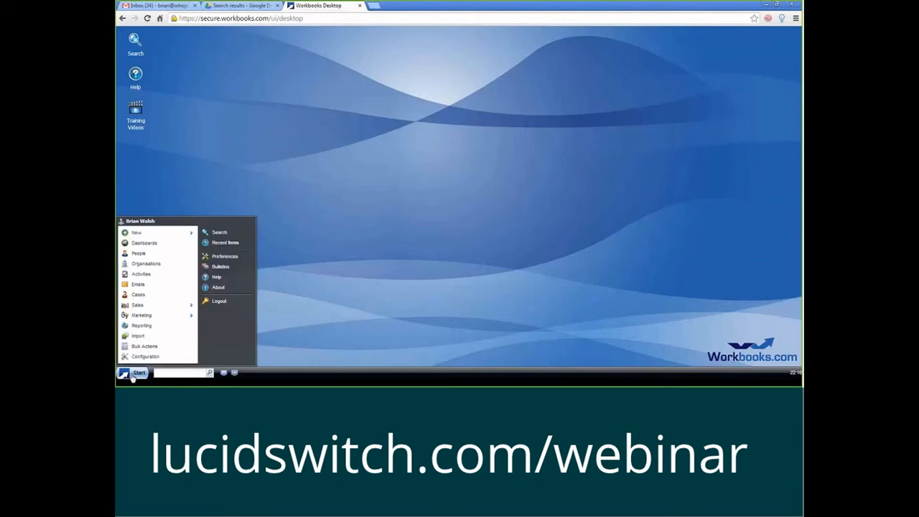
mouse_move(161, 236)
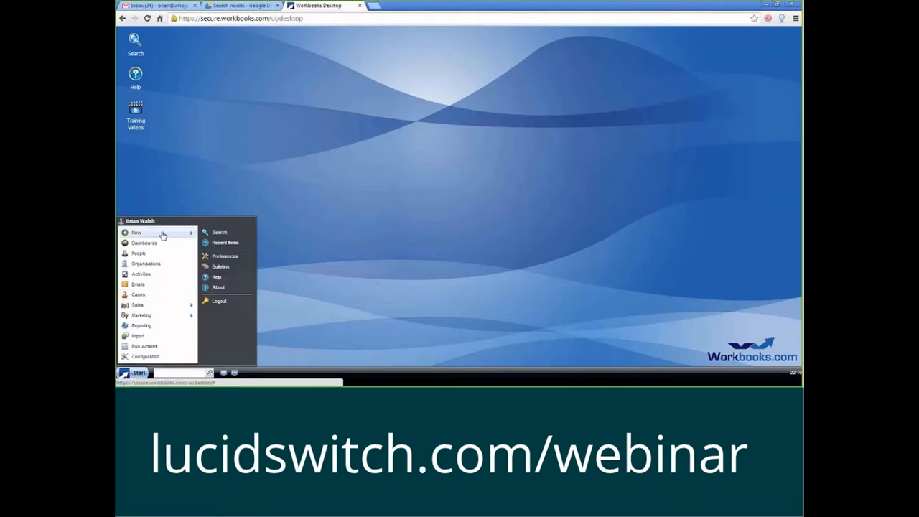
left_click(227, 287)
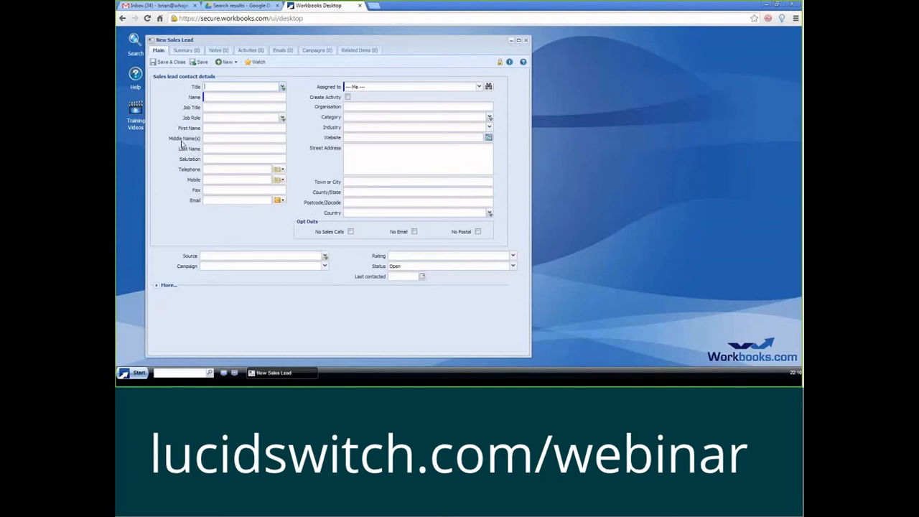
mouse_move(238, 79)
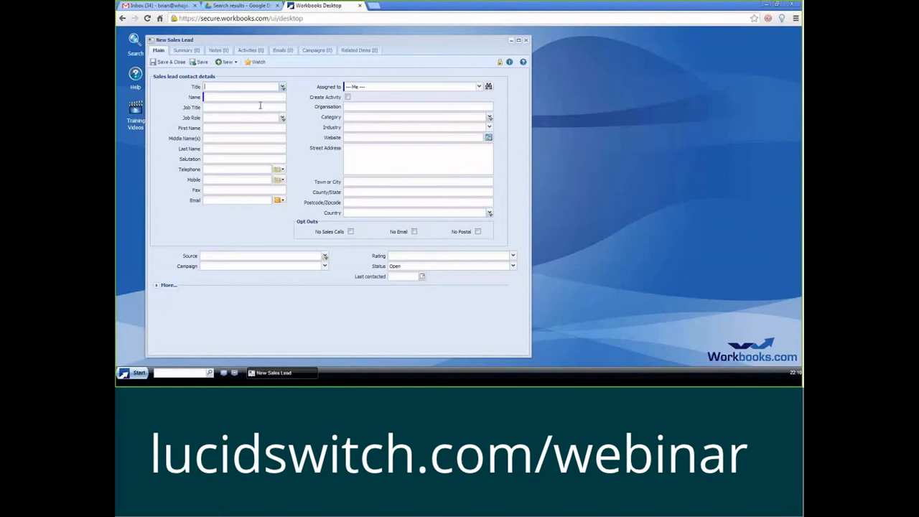
mouse_move(310, 116)
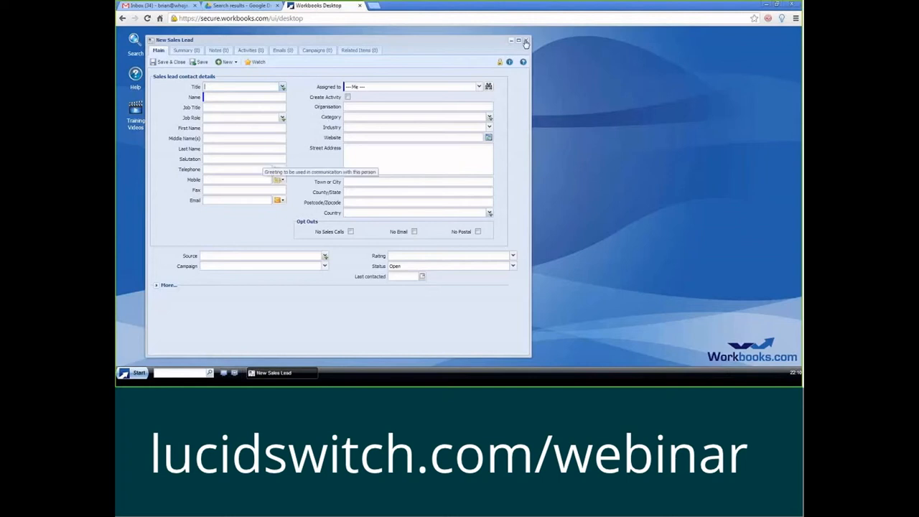
Close the lead form and show the Record Types list in Configuration.
left_click(531, 43)
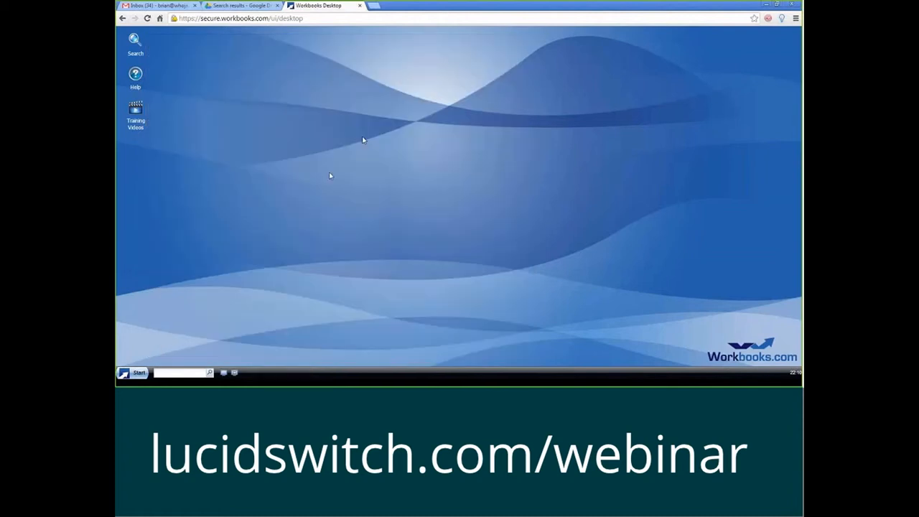
mouse_move(141, 352)
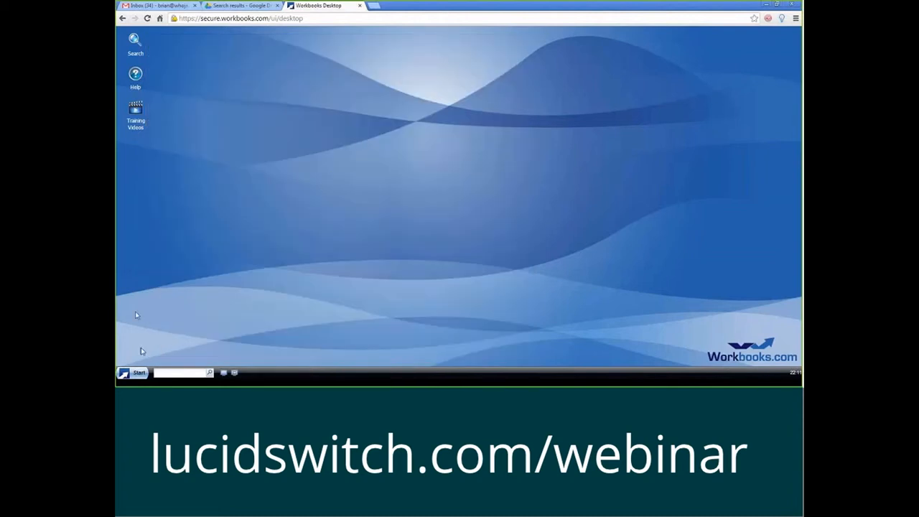
mouse_move(298, 199)
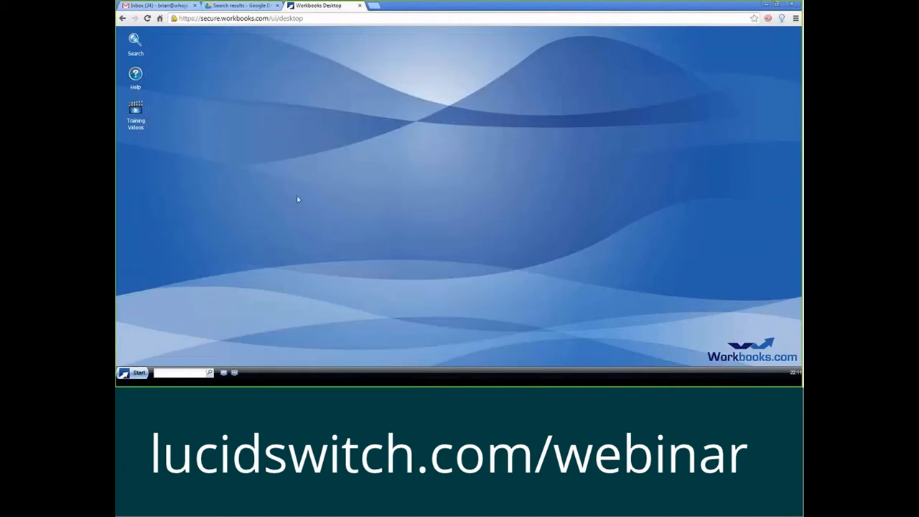
mouse_move(173, 274)
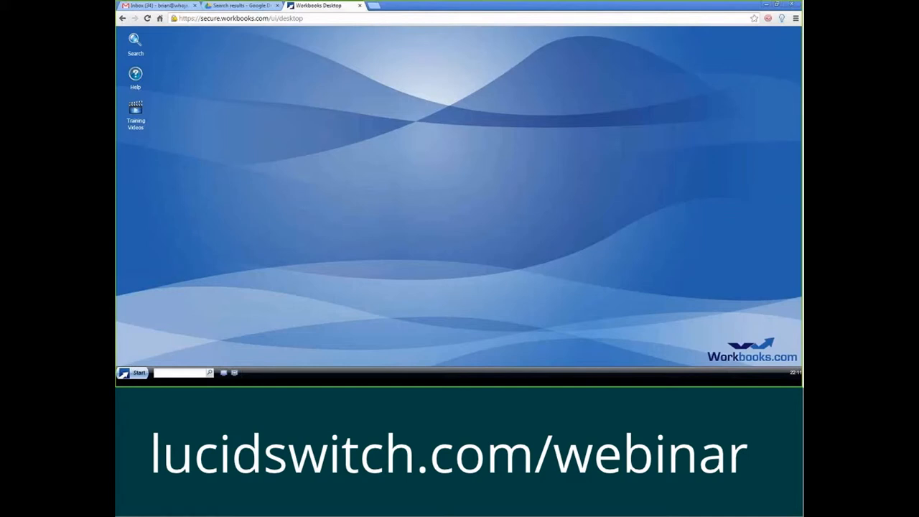
left_click(135, 373)
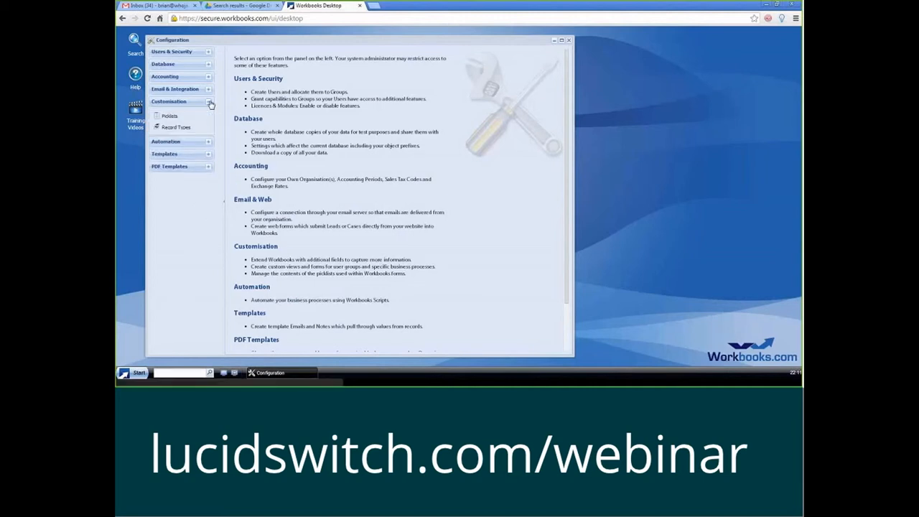
mouse_move(175, 126)
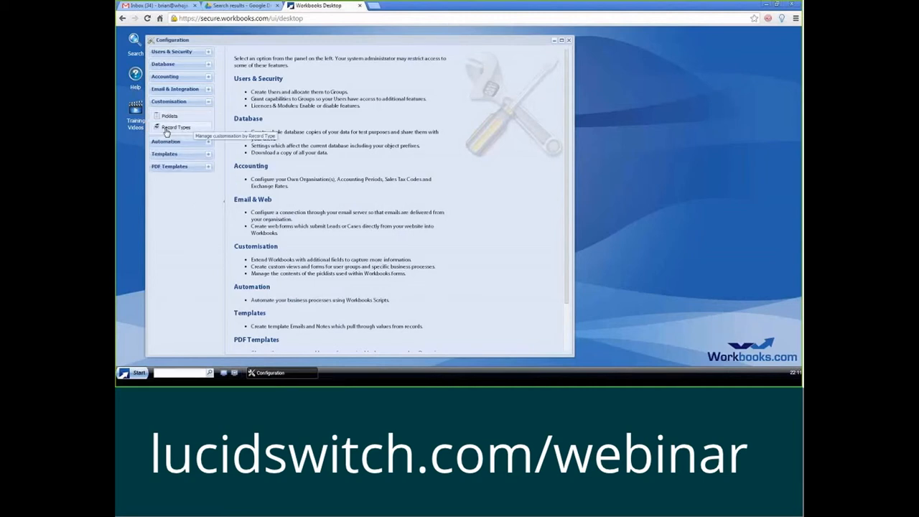
left_click(175, 126)
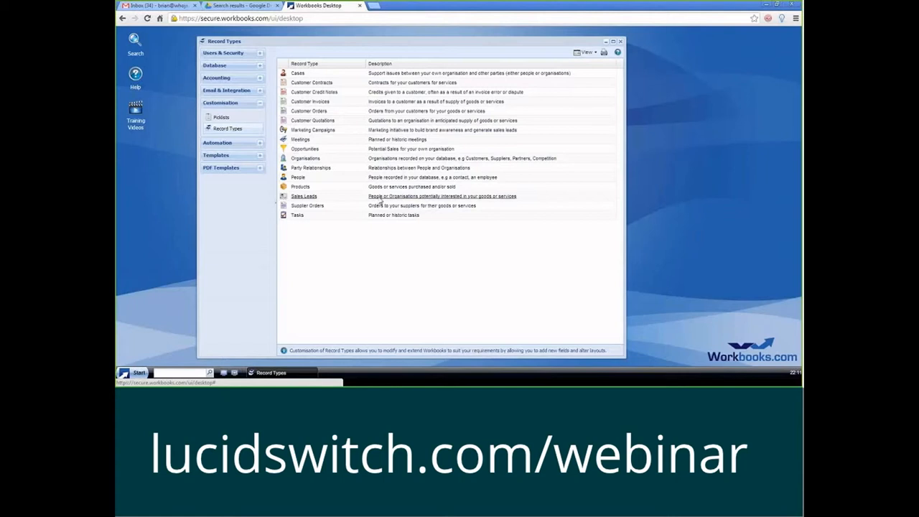
Open Customise Sales Lead, add its desktop shortcut, then clear all open windows.
left_click(304, 195)
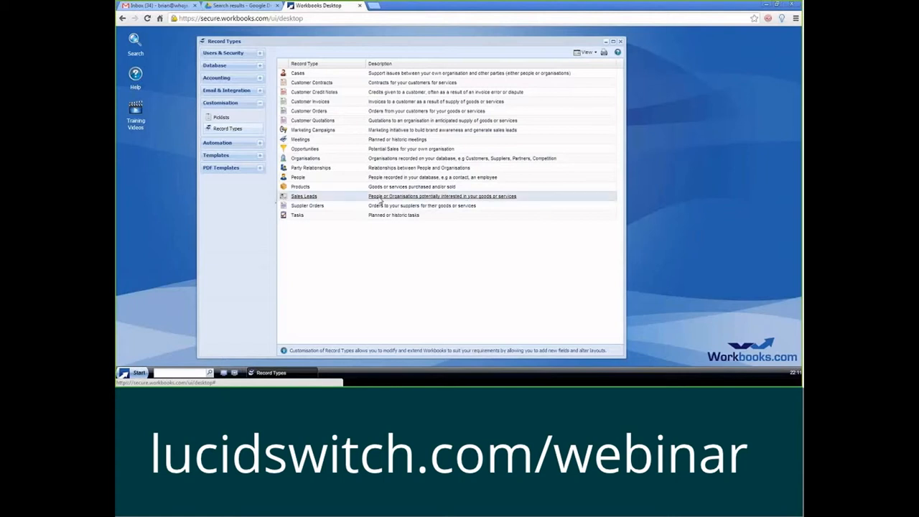
double_click(304, 195)
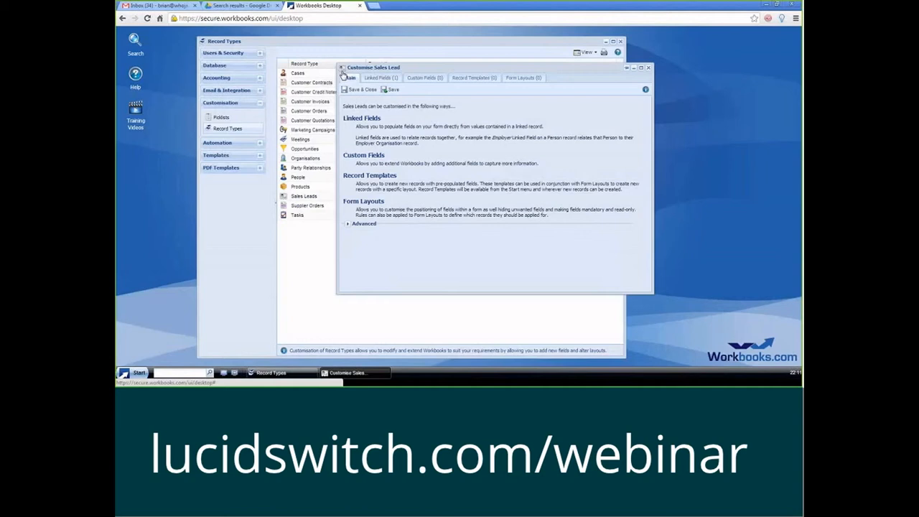
left_click(342, 67)
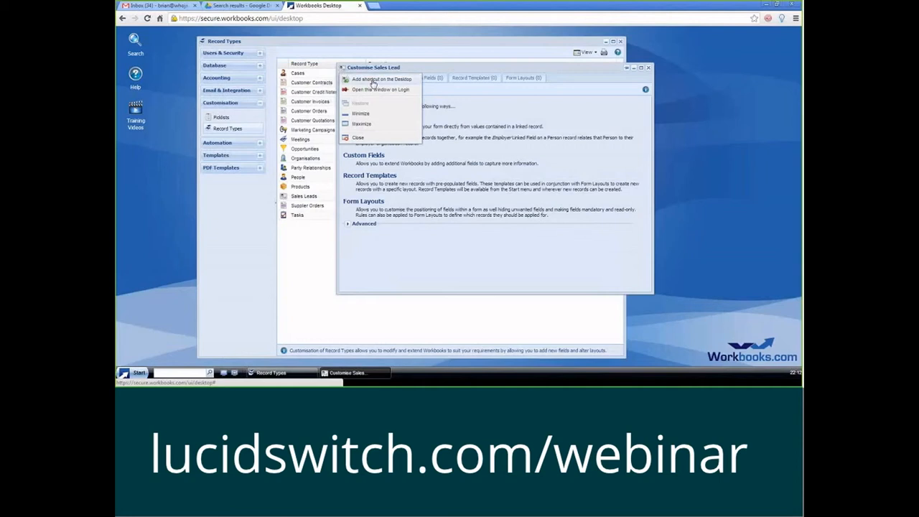
left_click(376, 78)
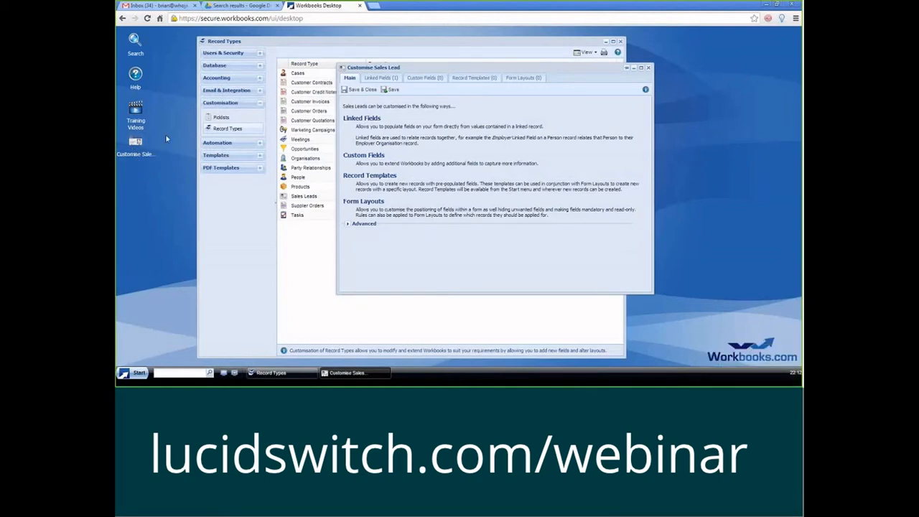
mouse_move(223, 375)
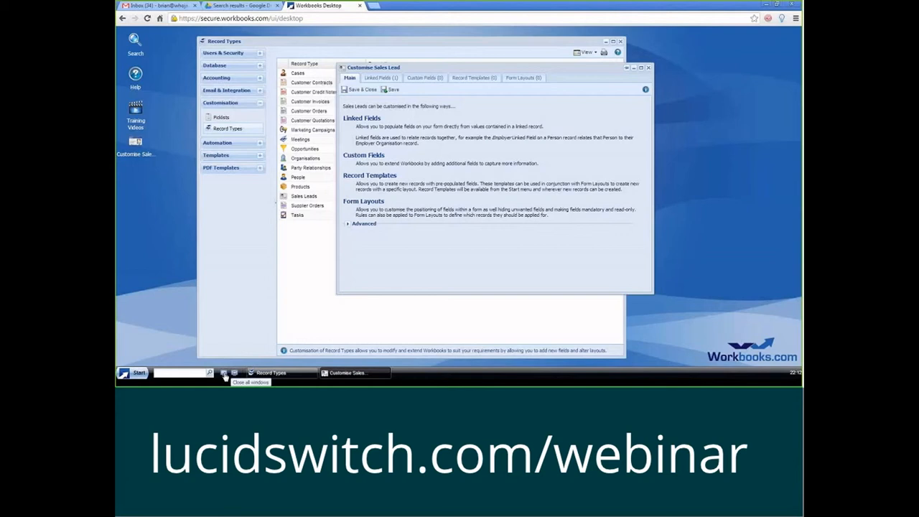
left_click(224, 373)
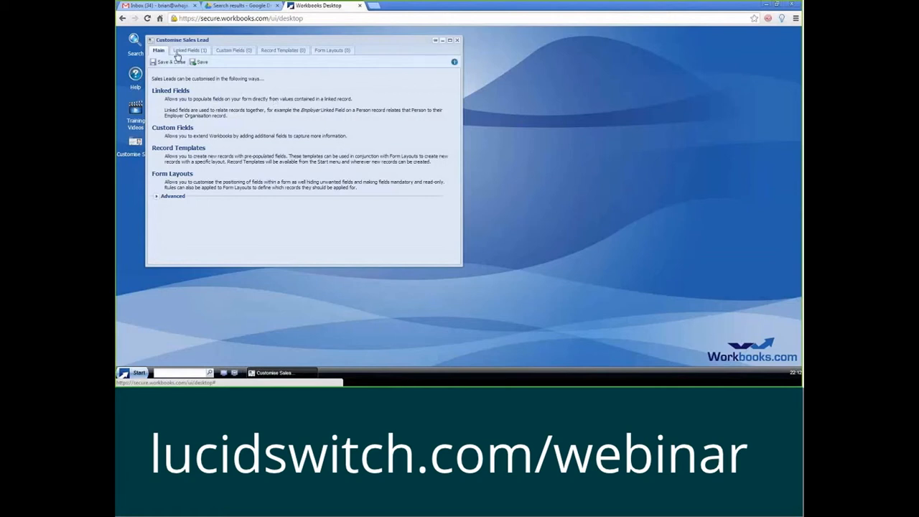
mouse_move(190, 55)
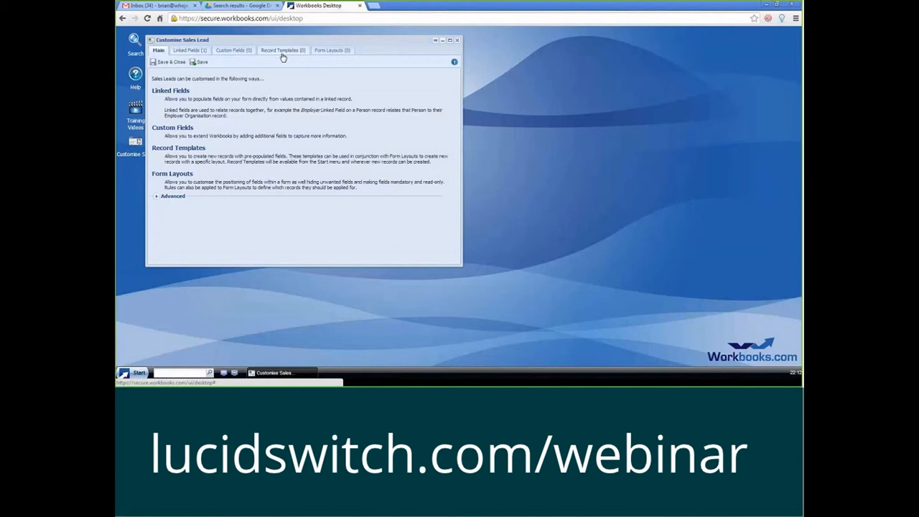
Save a new published form layout 'Defau...' described 'my sales lead' for Sales Leads.
left_click(330, 51)
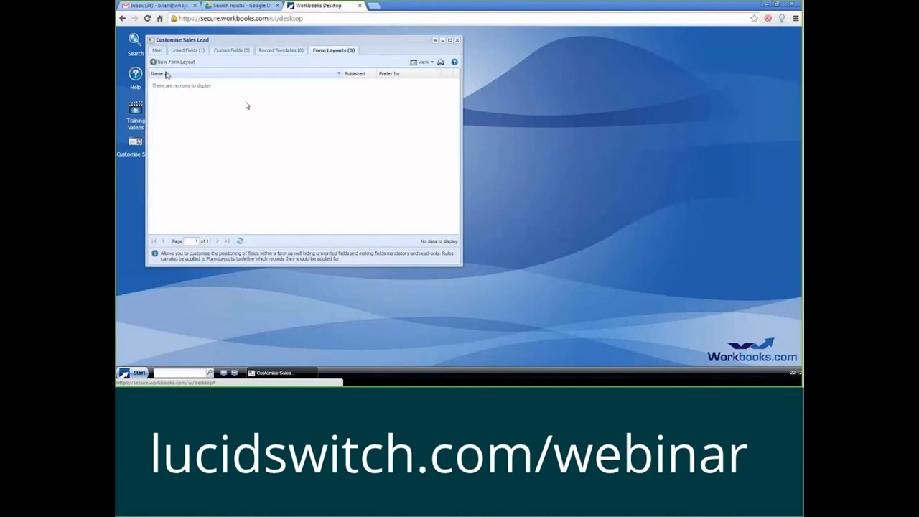
left_click(155, 62)
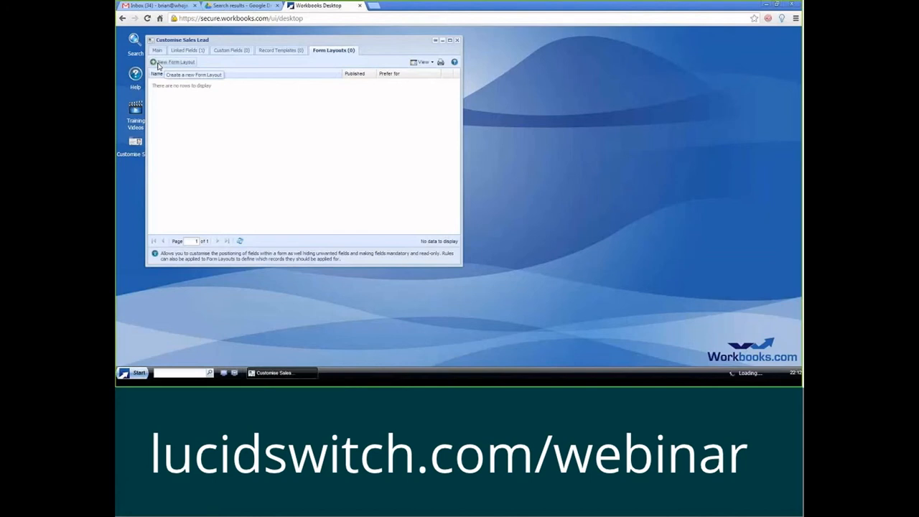
left_click(172, 60)
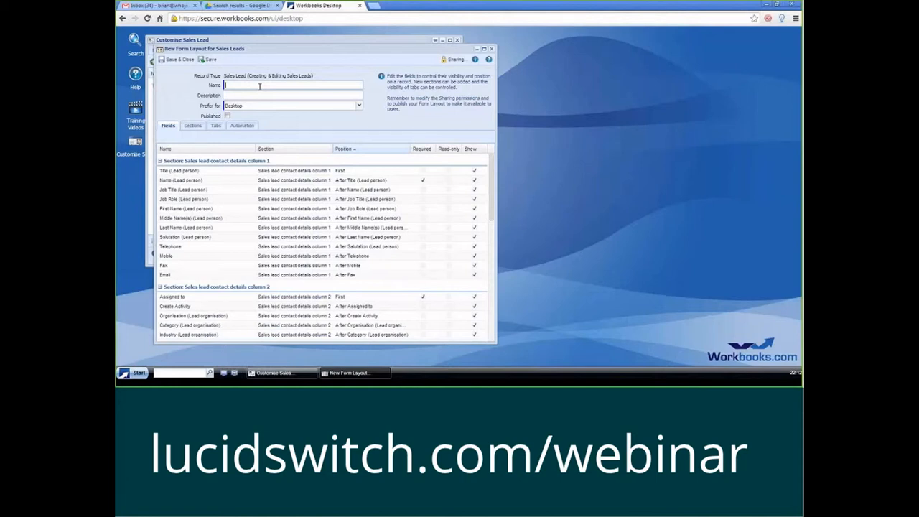
type("Default Sales Lead Layout")
left_click(293, 95)
type("This is the starter layout for")
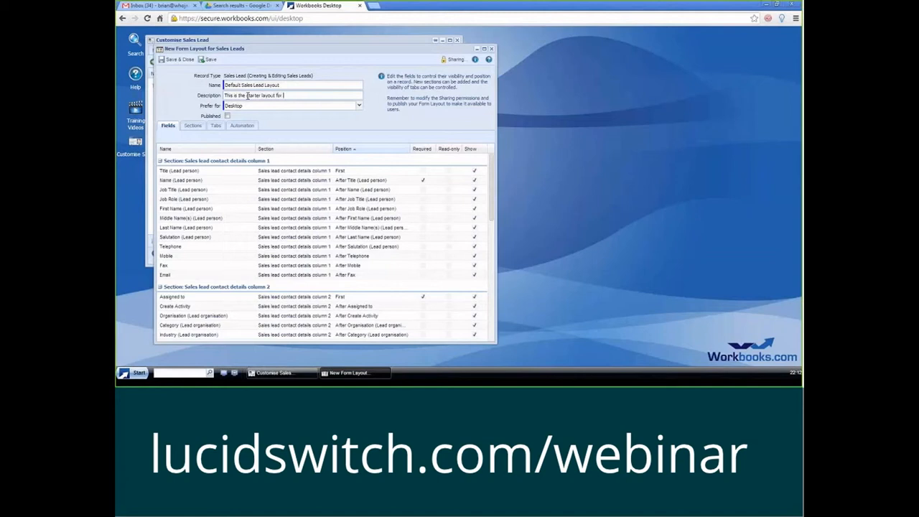
type("my sales lead")
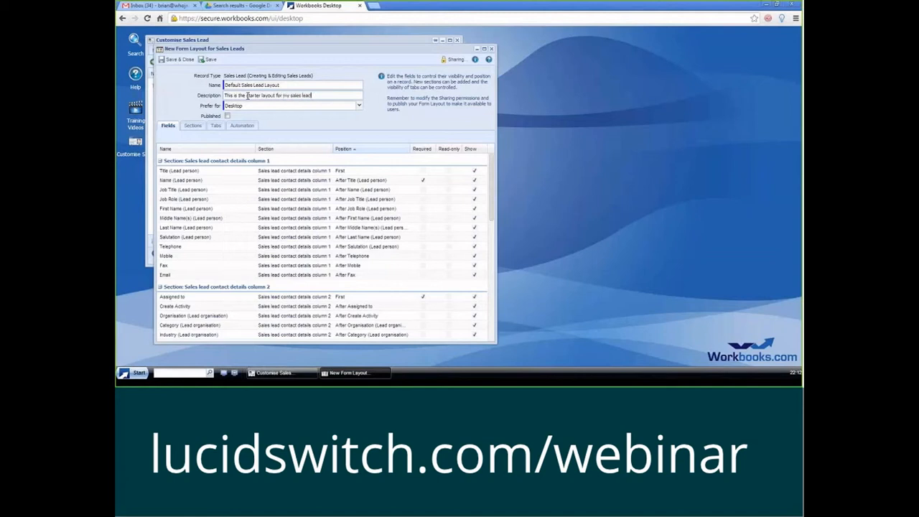
mouse_move(243, 109)
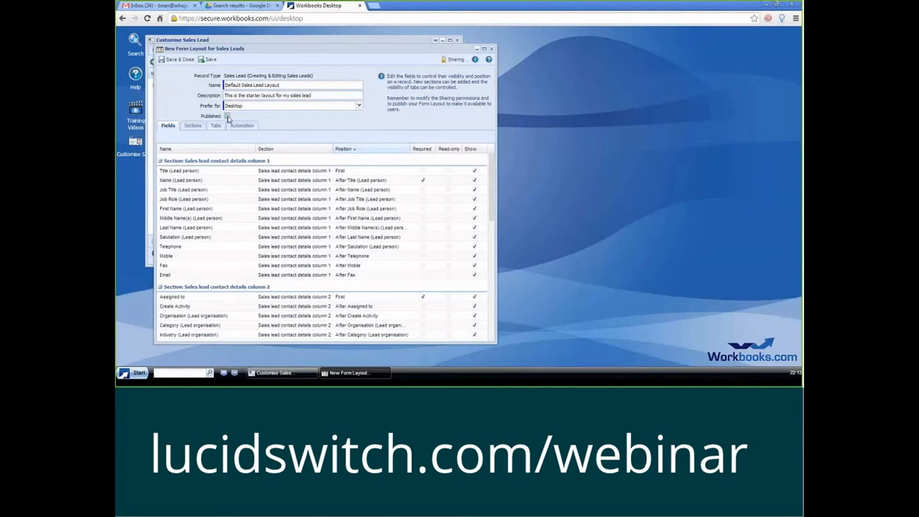
left_click(226, 114)
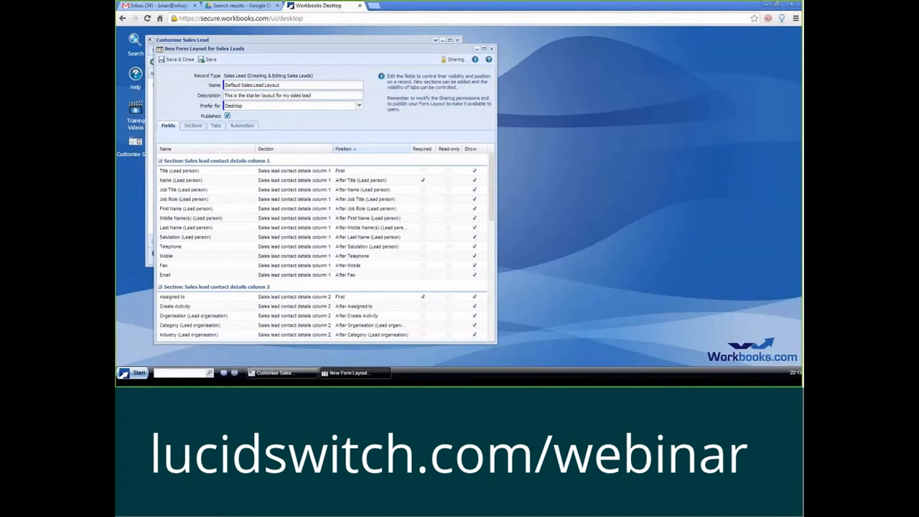
left_click(207, 60)
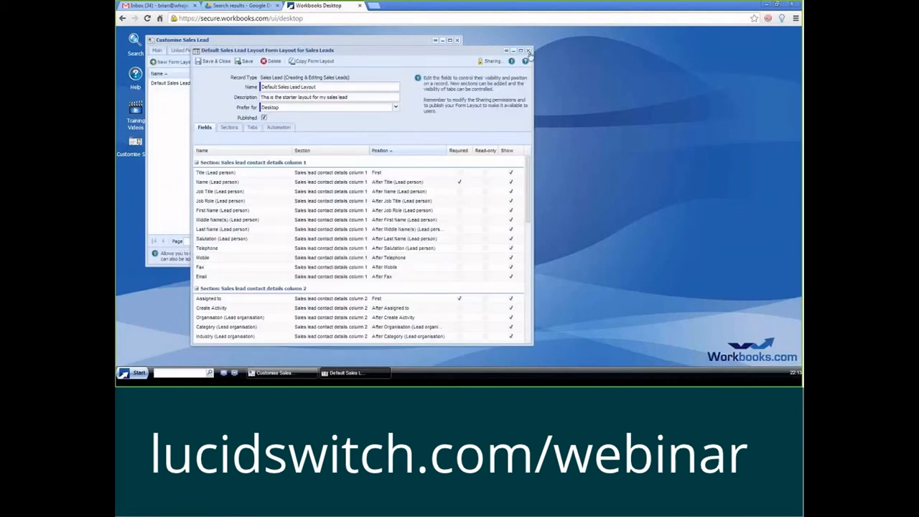
Close the layout editor without changes and the Customise Sales Lead window.
left_click(531, 40)
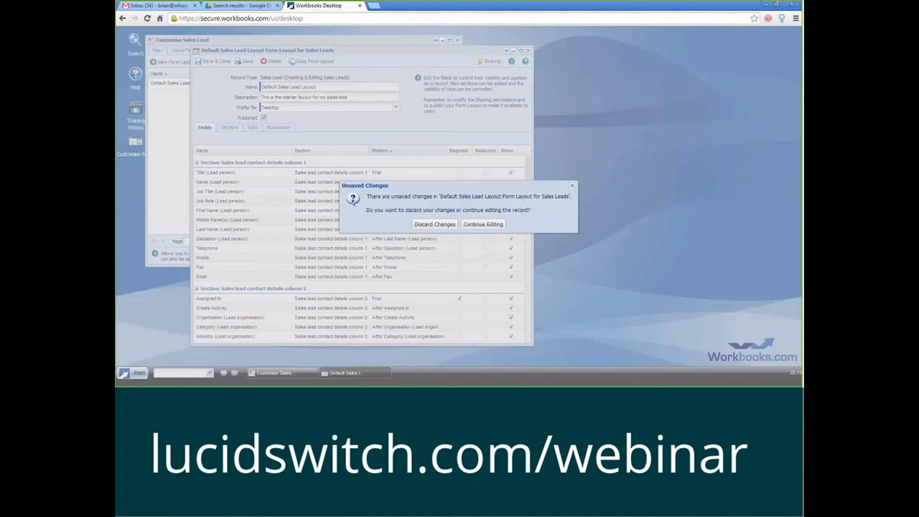
mouse_move(482, 224)
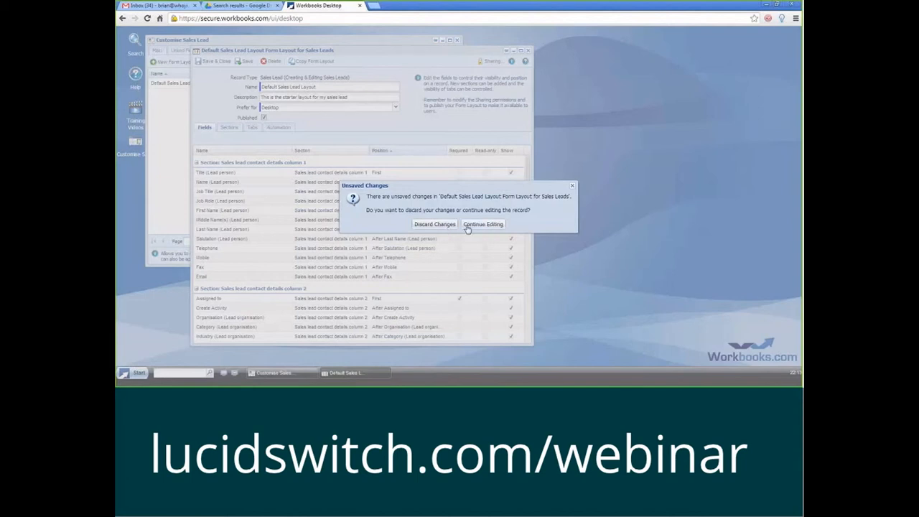
left_click(433, 224)
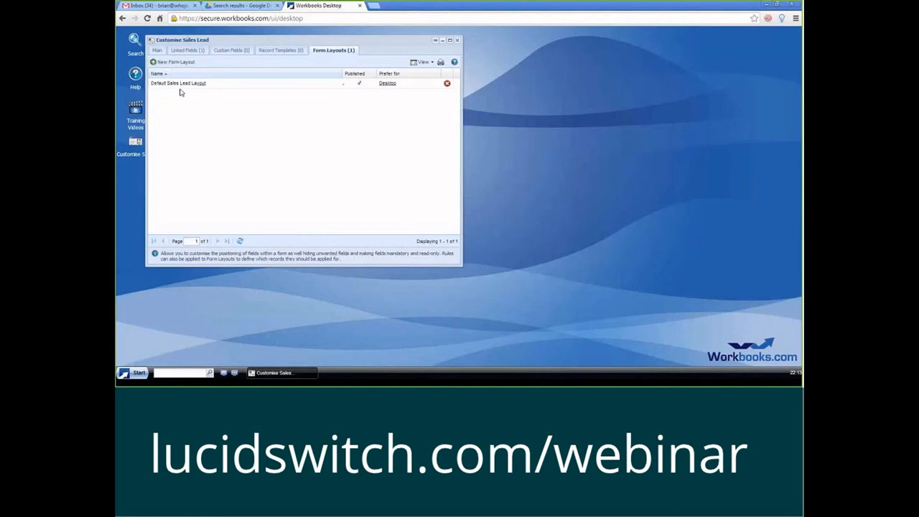
mouse_move(382, 98)
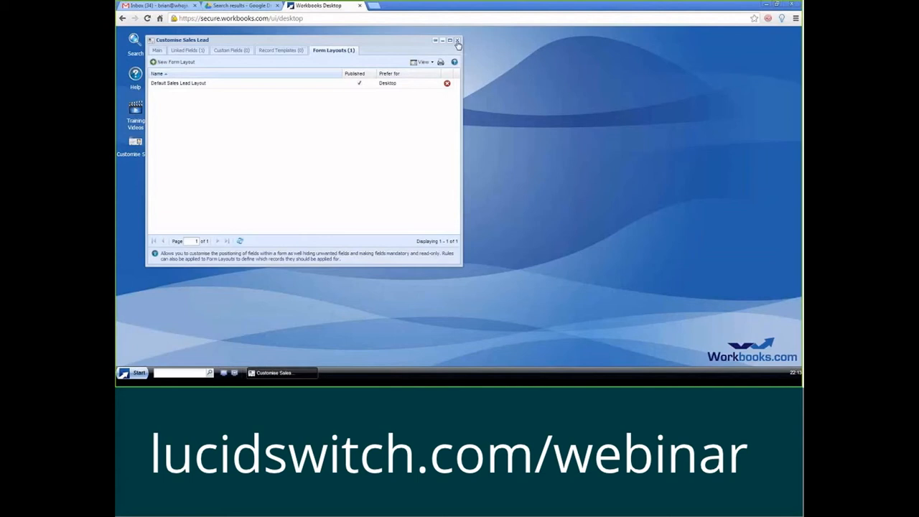
left_click(456, 40)
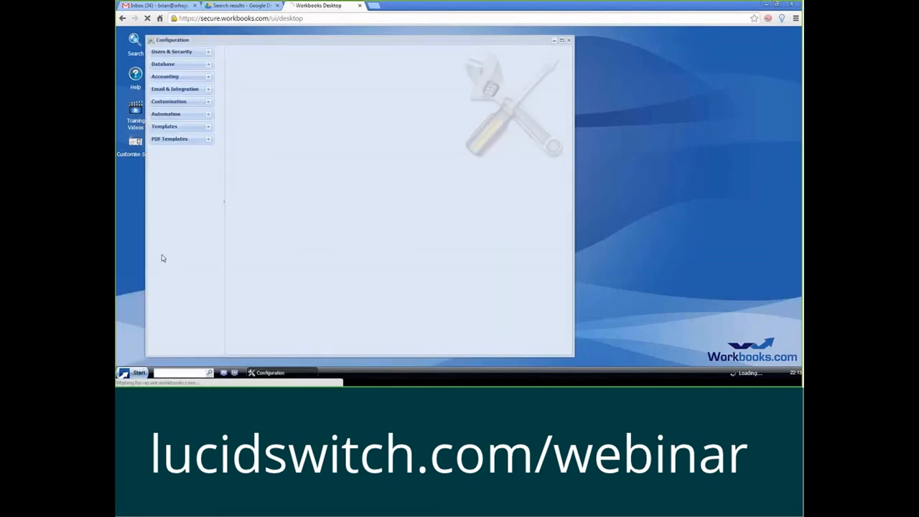
Reach the Sales Leads Form Layouts list again via Customisation > Record Types.
left_click(207, 100)
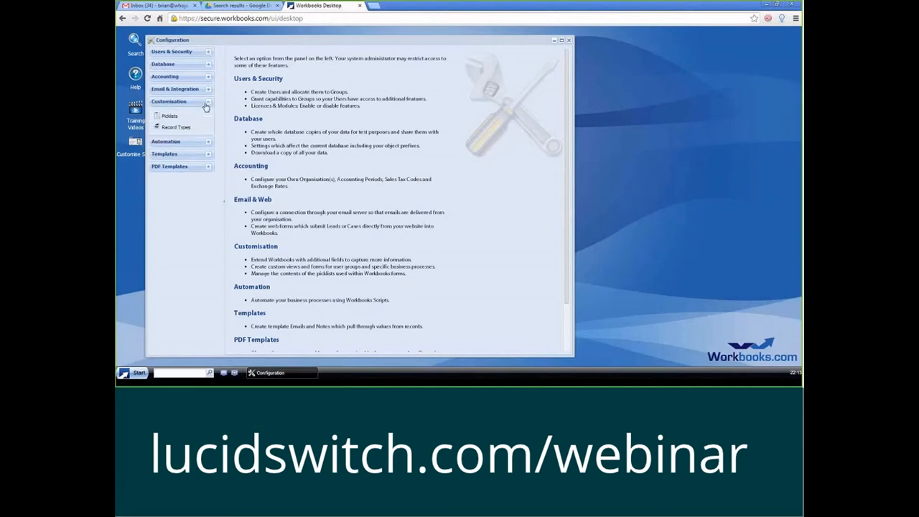
left_click(175, 127)
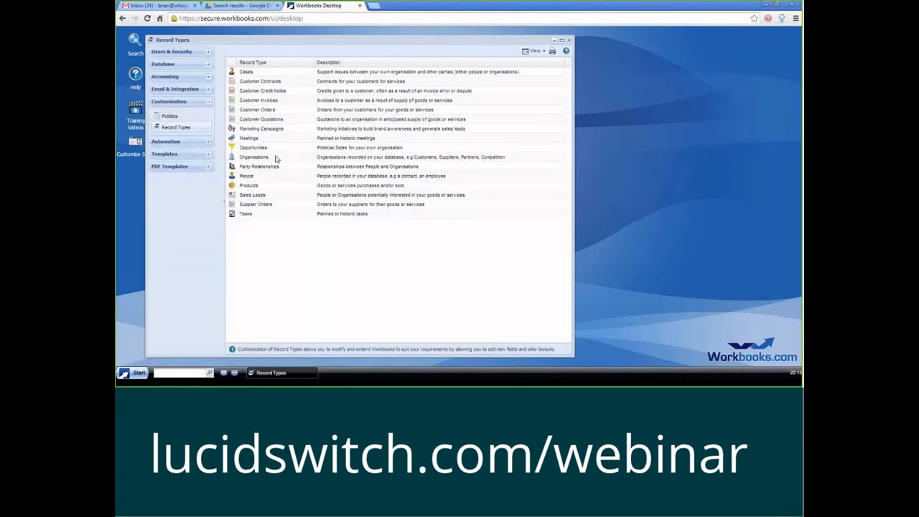
left_click(252, 196)
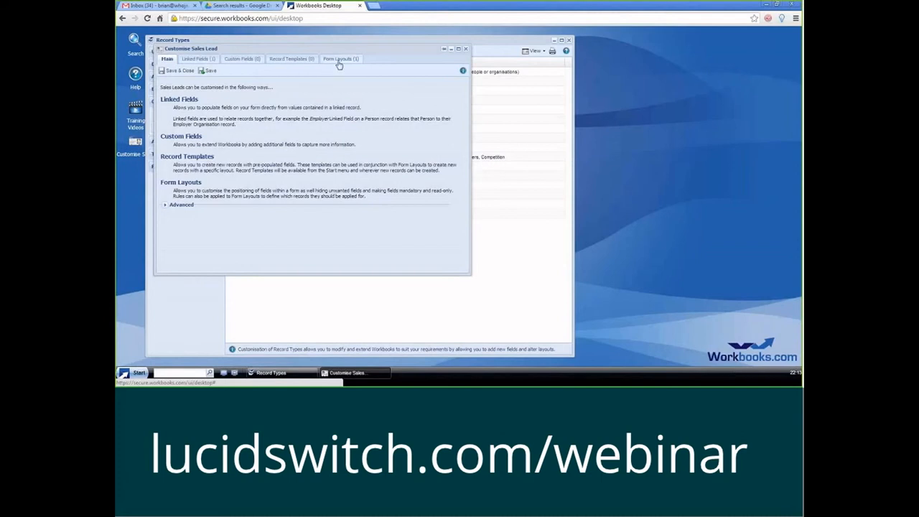
left_click(341, 59)
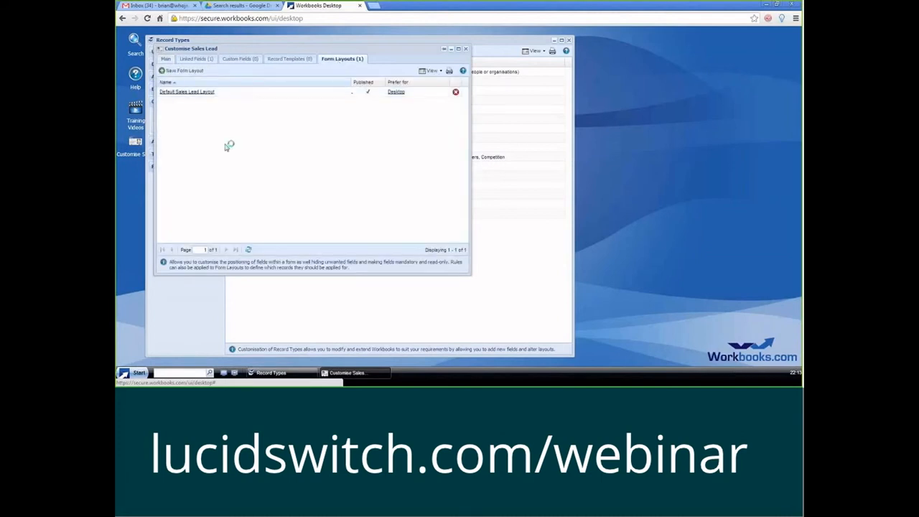
Reopen Default Sales Lead Layout, discard changes, and close the Record Types window.
double_click(187, 92)
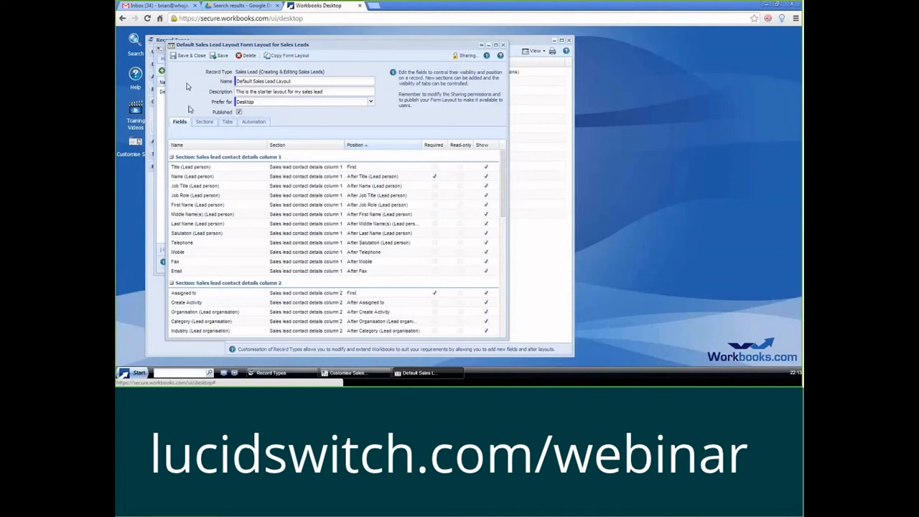
mouse_move(192, 109)
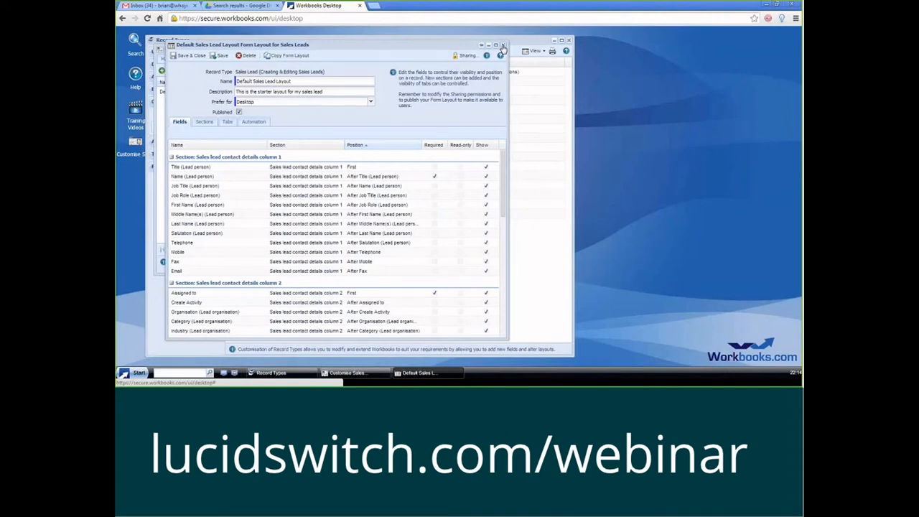
left_click(508, 45)
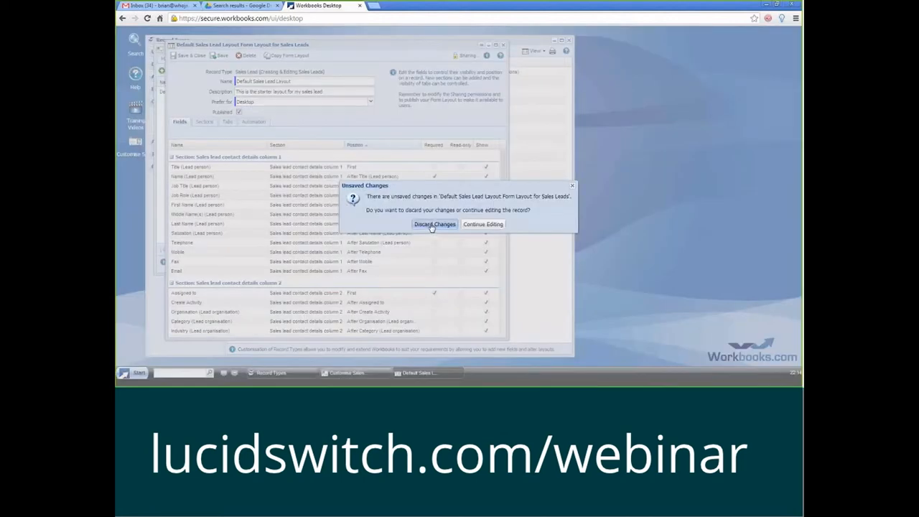
left_click(434, 224)
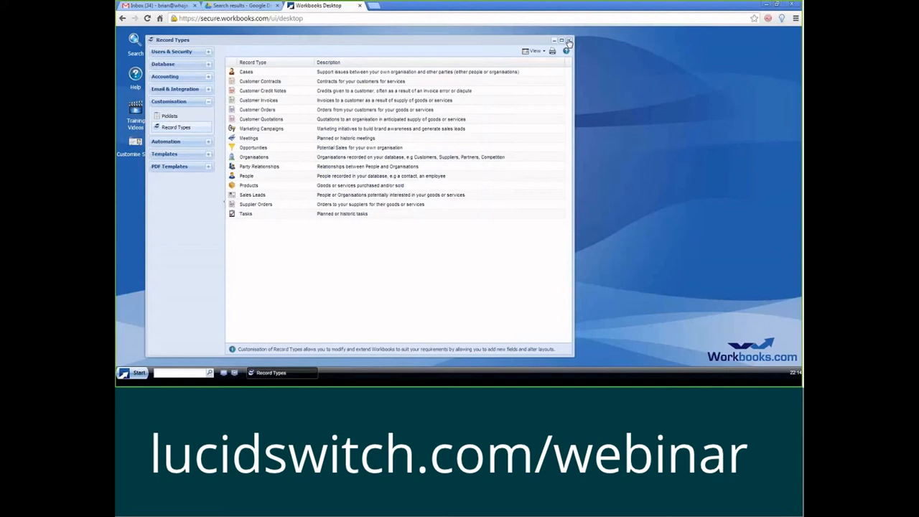
left_click(574, 37)
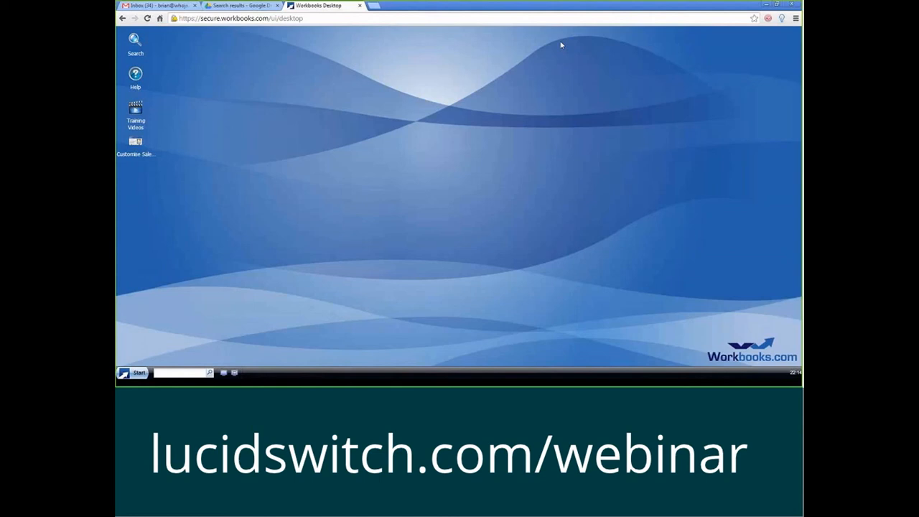
mouse_move(518, 256)
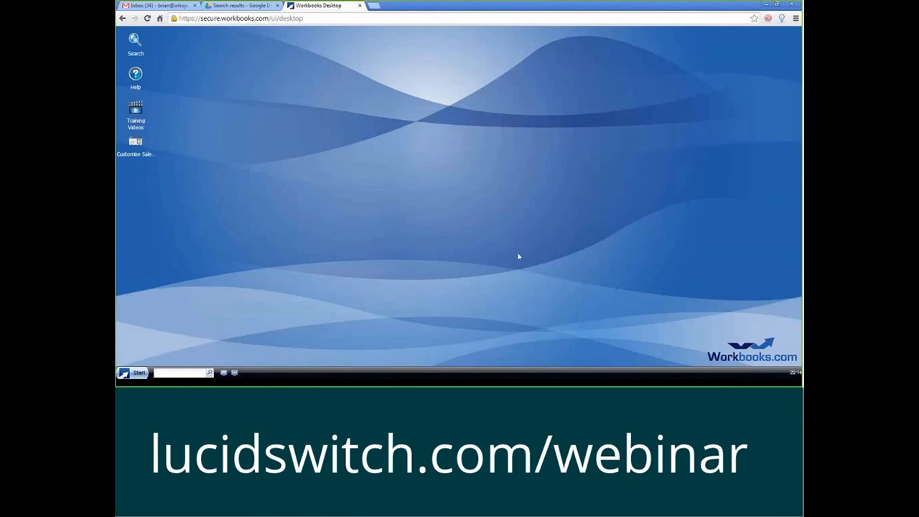